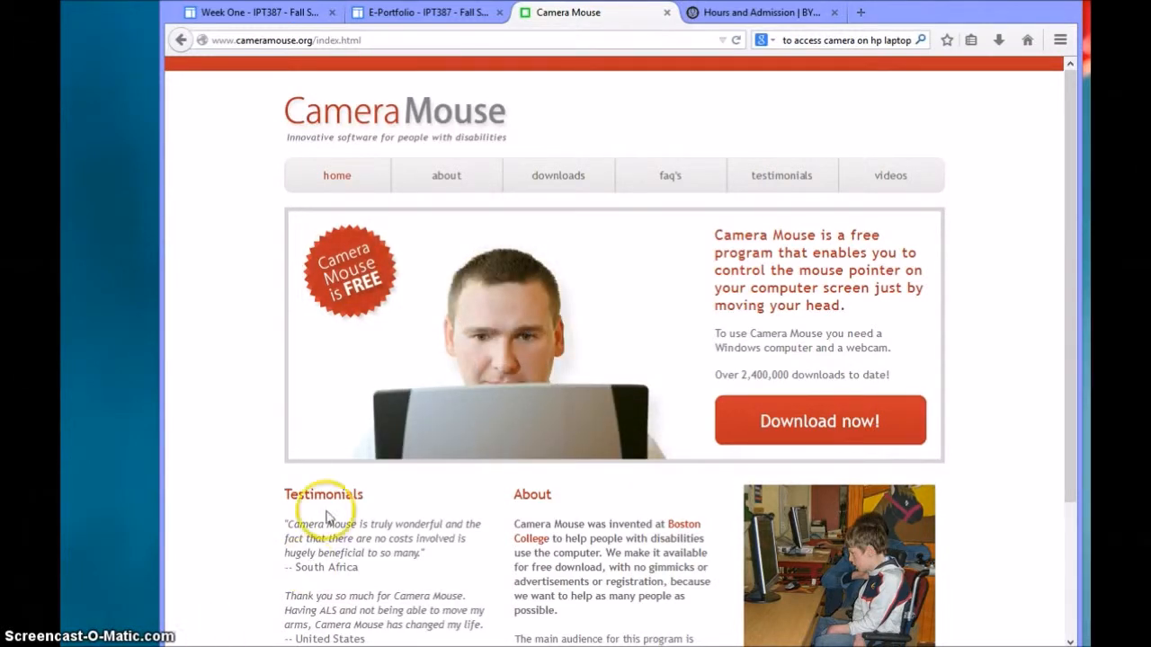
# Step: Open the Camera Mouse downloads page, start the 2014 program download, then cancel saving
pyautogui.click(557, 175)
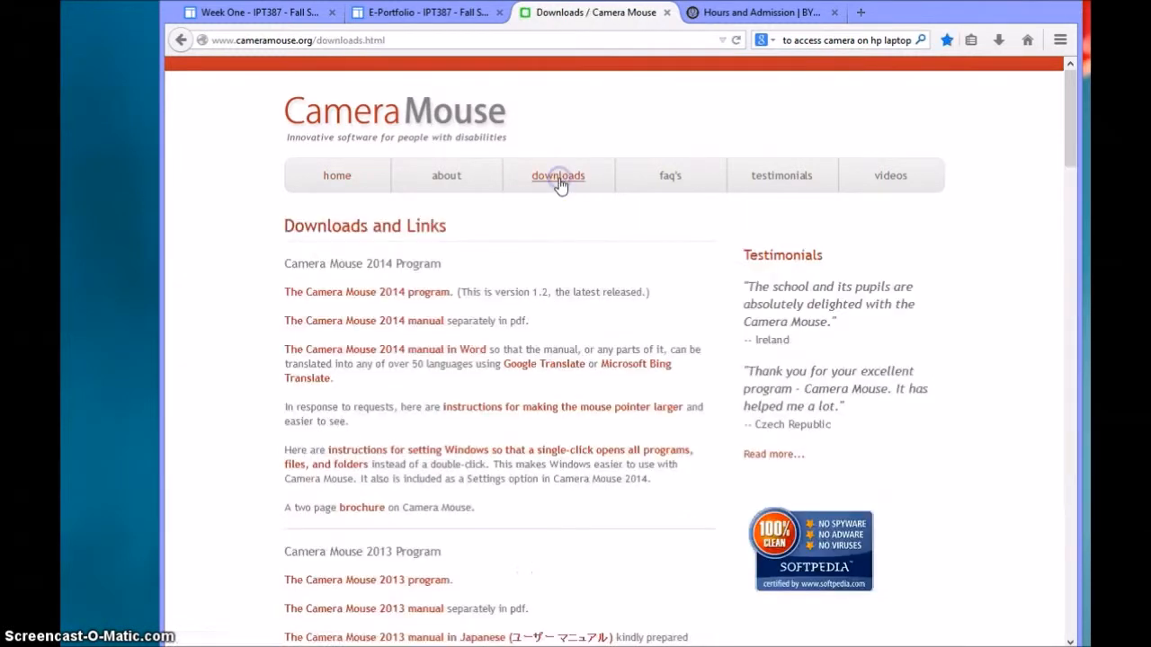
pyautogui.moveTo(391, 301)
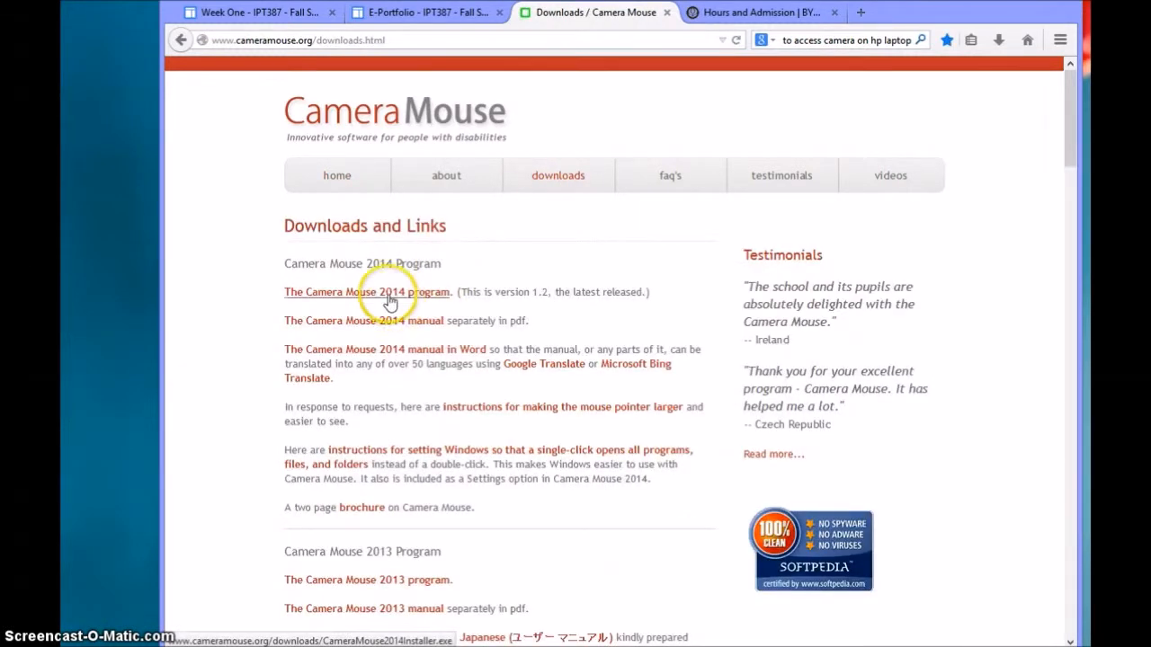
pyautogui.click(367, 291)
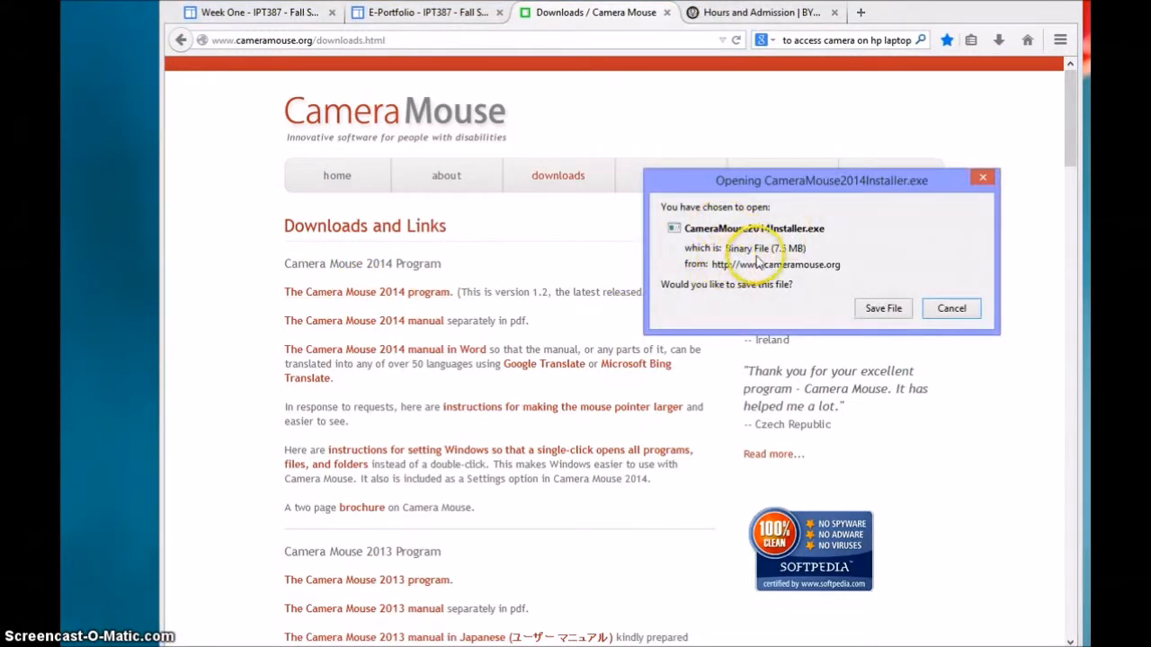
pyautogui.moveTo(956, 245)
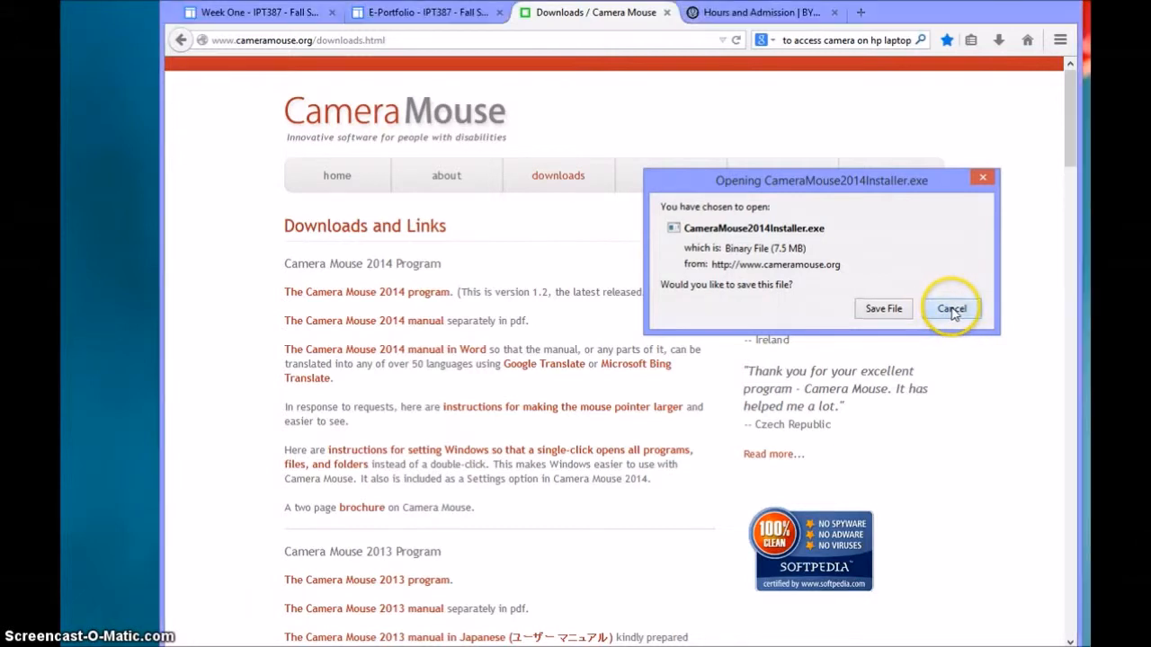
pyautogui.click(951, 308)
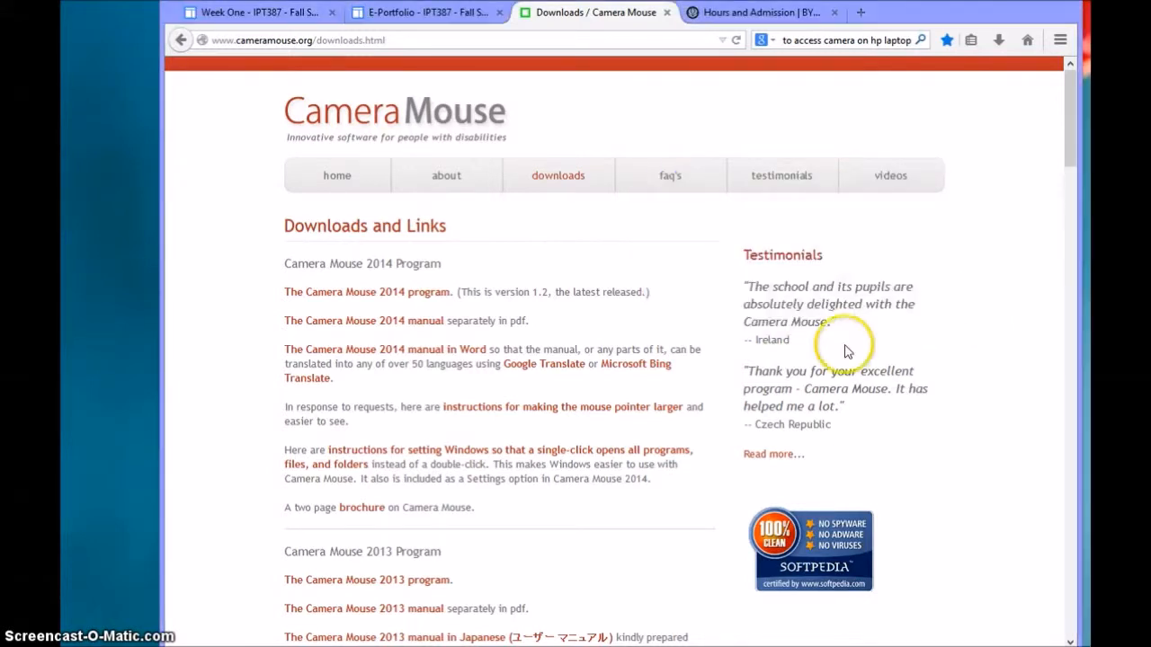
pyautogui.moveTo(211, 499)
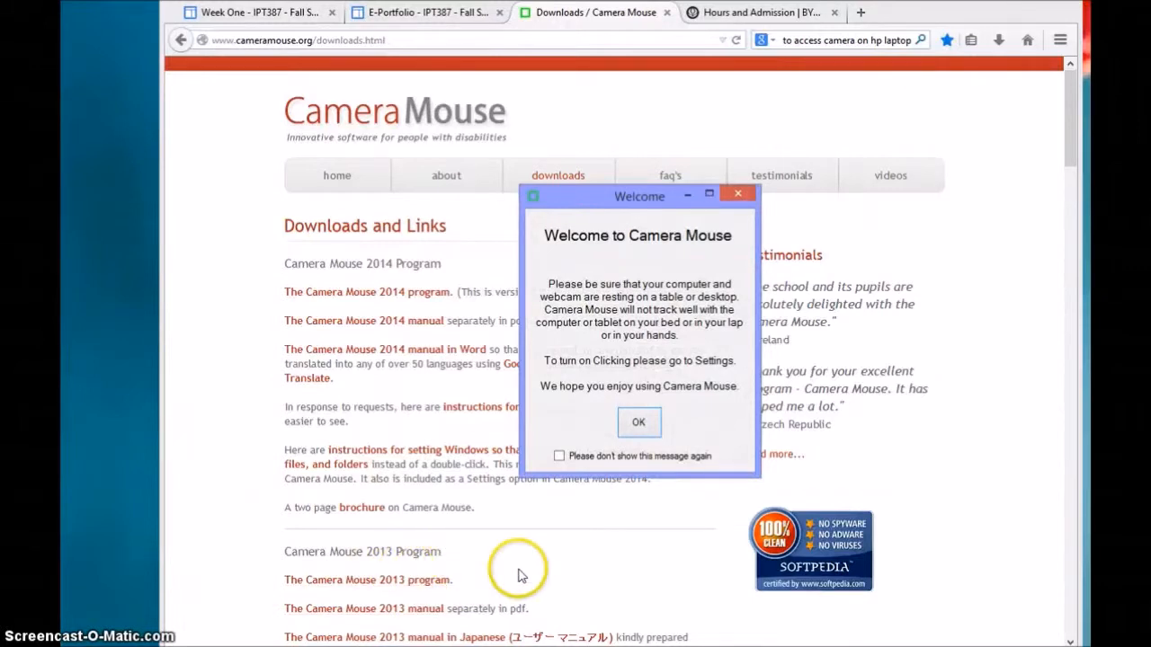
pyautogui.moveTo(629, 526)
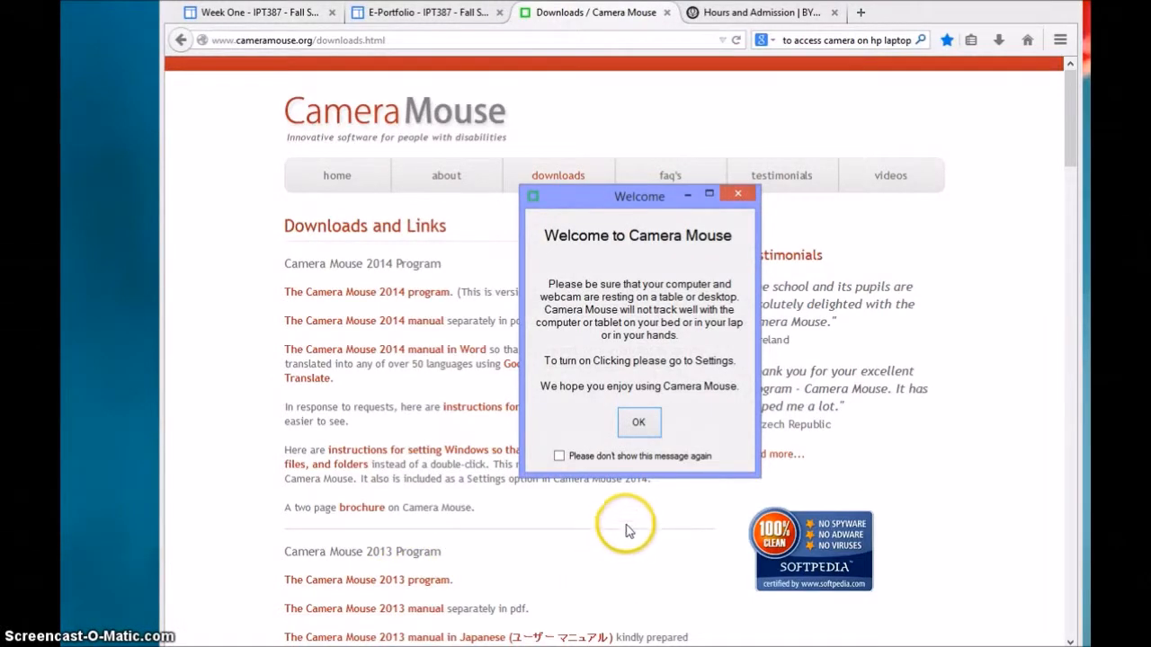
# Step: Dismiss the Welcome dialog and select HP Truevision HD in Camera Selector
pyautogui.click(639, 423)
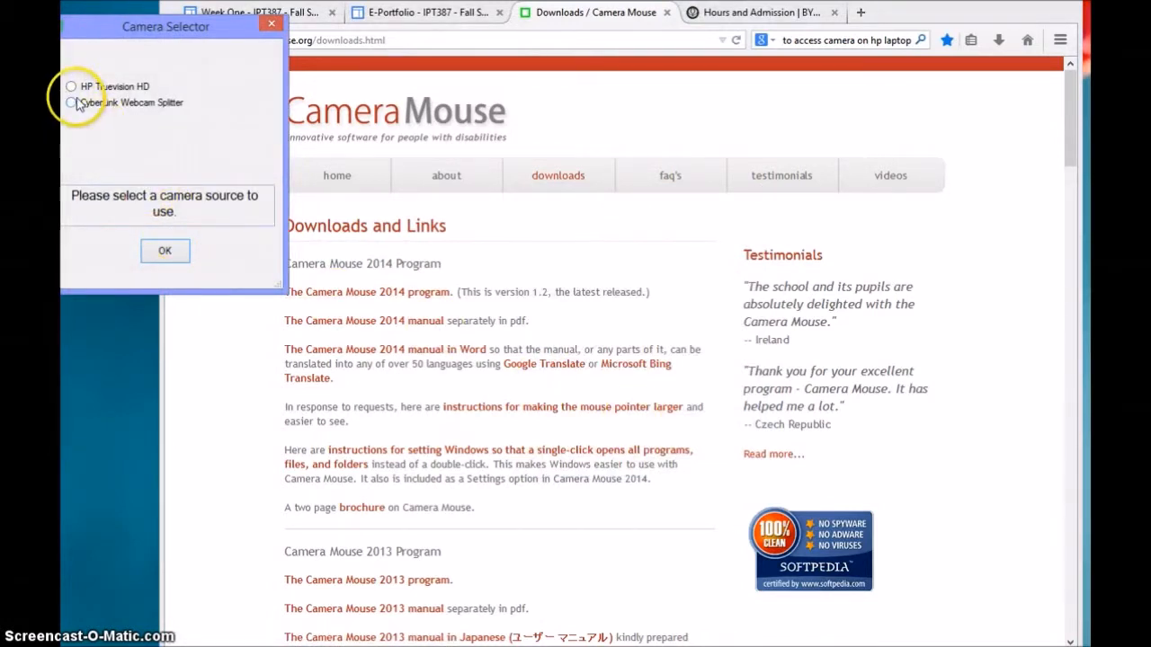
pyautogui.click(71, 87)
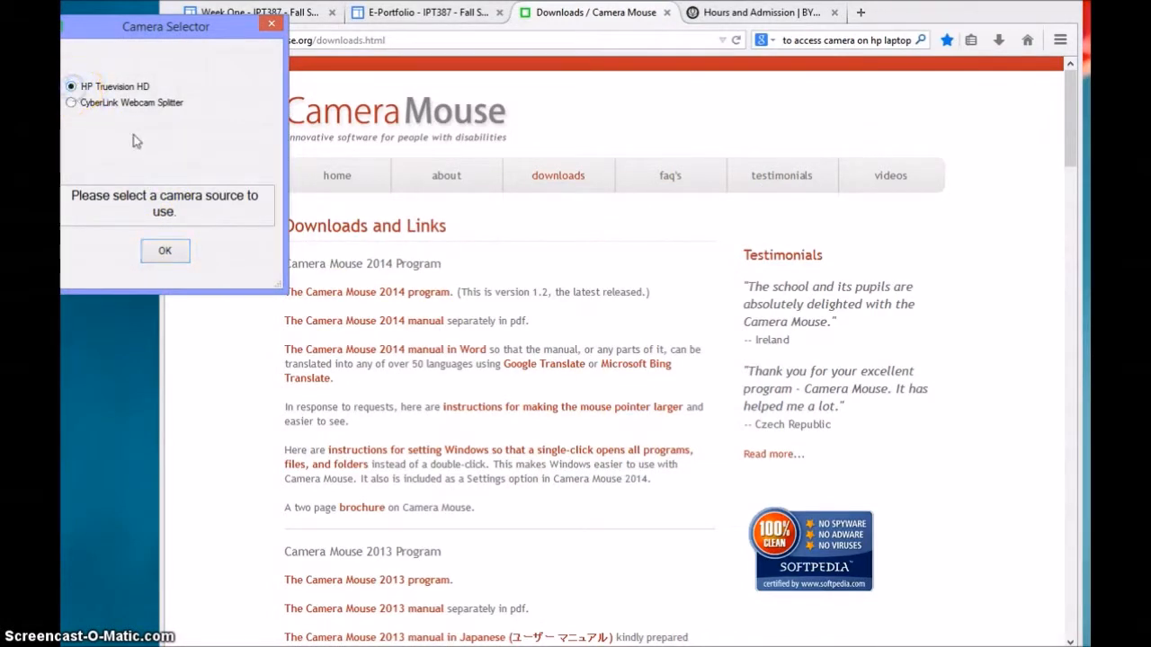
# Step: Confirm HP Truevision HD and set the tracking point on the nose in the webcam preview
pyautogui.click(165, 250)
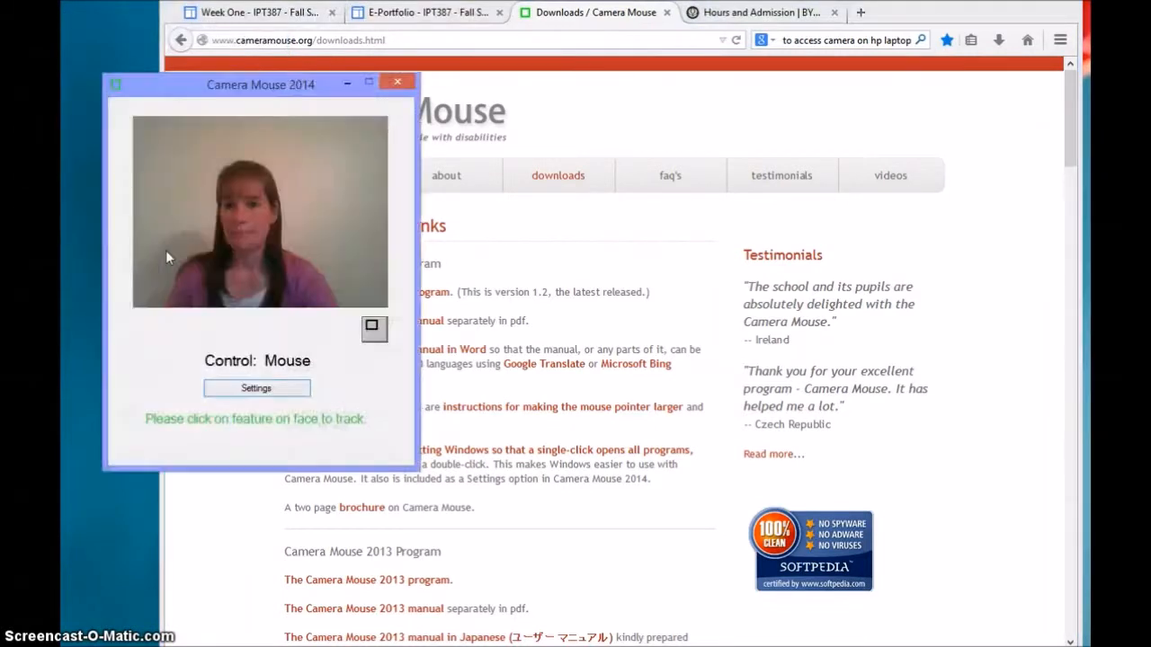
pyautogui.click(241, 272)
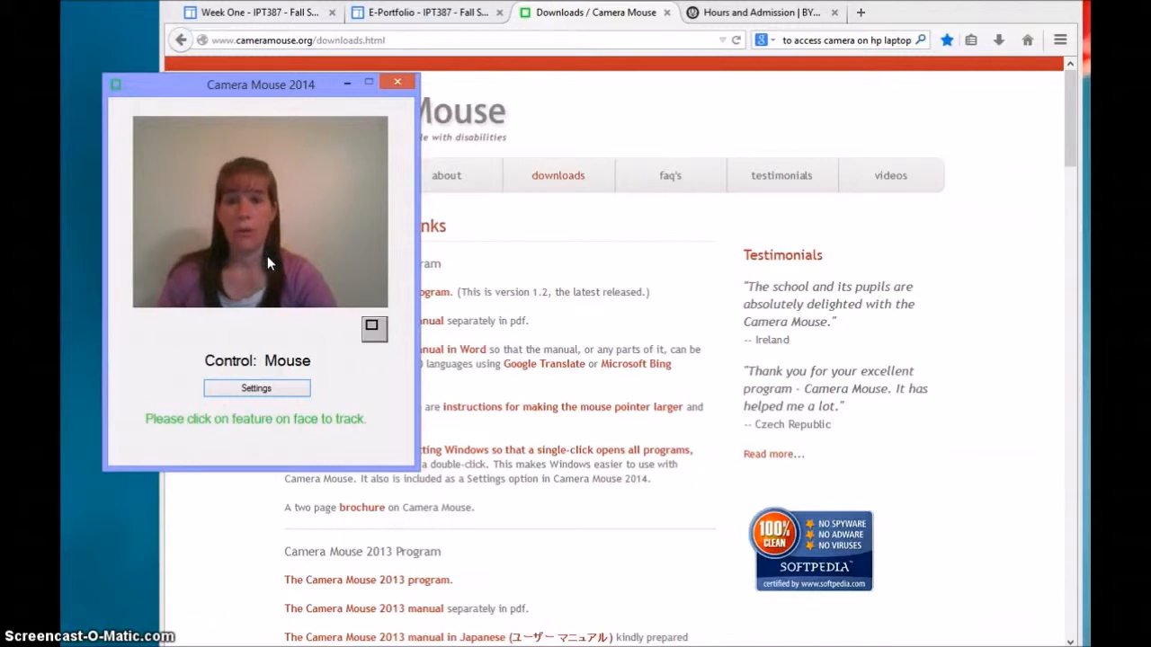
pyautogui.click(243, 223)
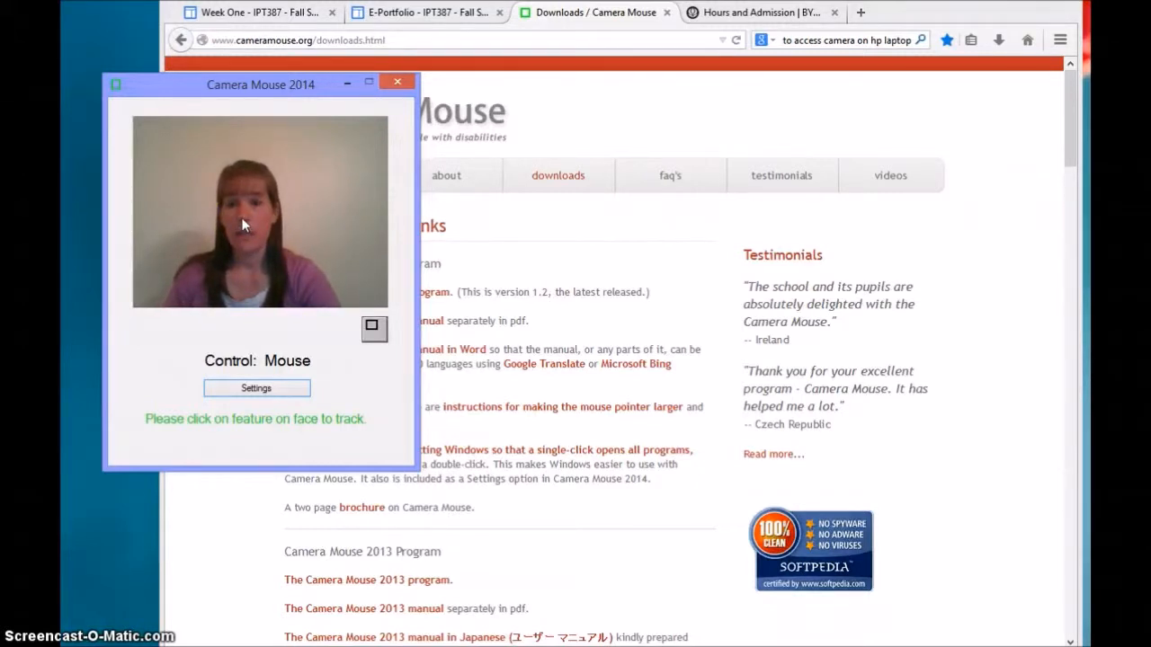
pyautogui.click(241, 219)
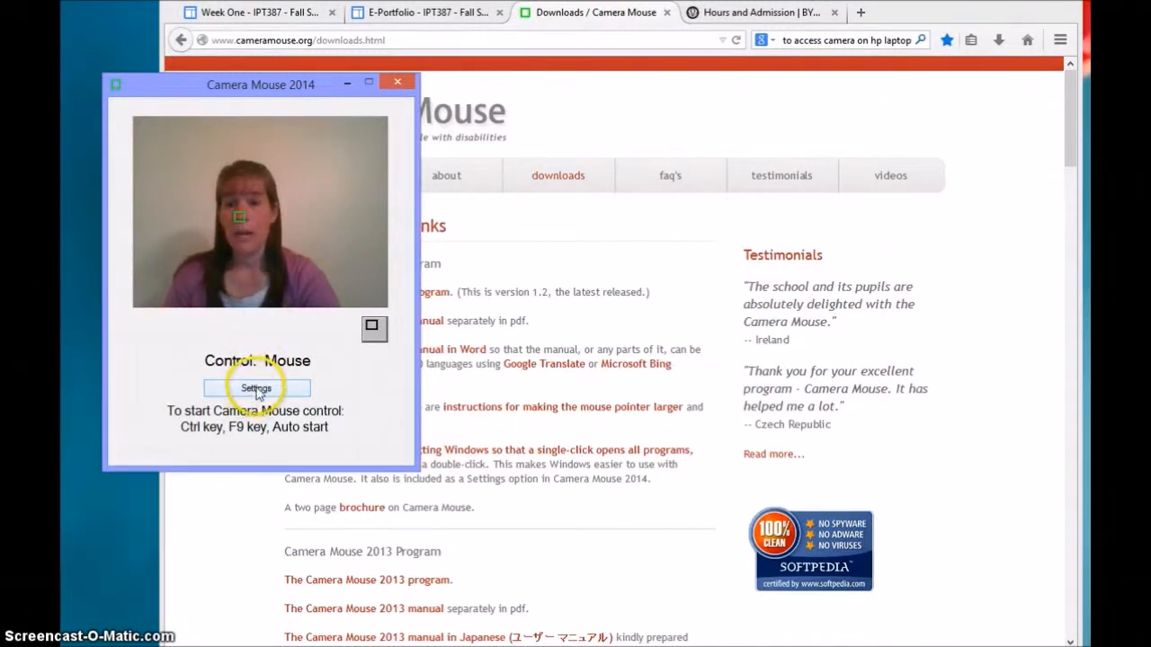
# Step: Enable clicking with Normal radius, 2-second dwell time and clicking sounds, then confirm
pyautogui.click(257, 387)
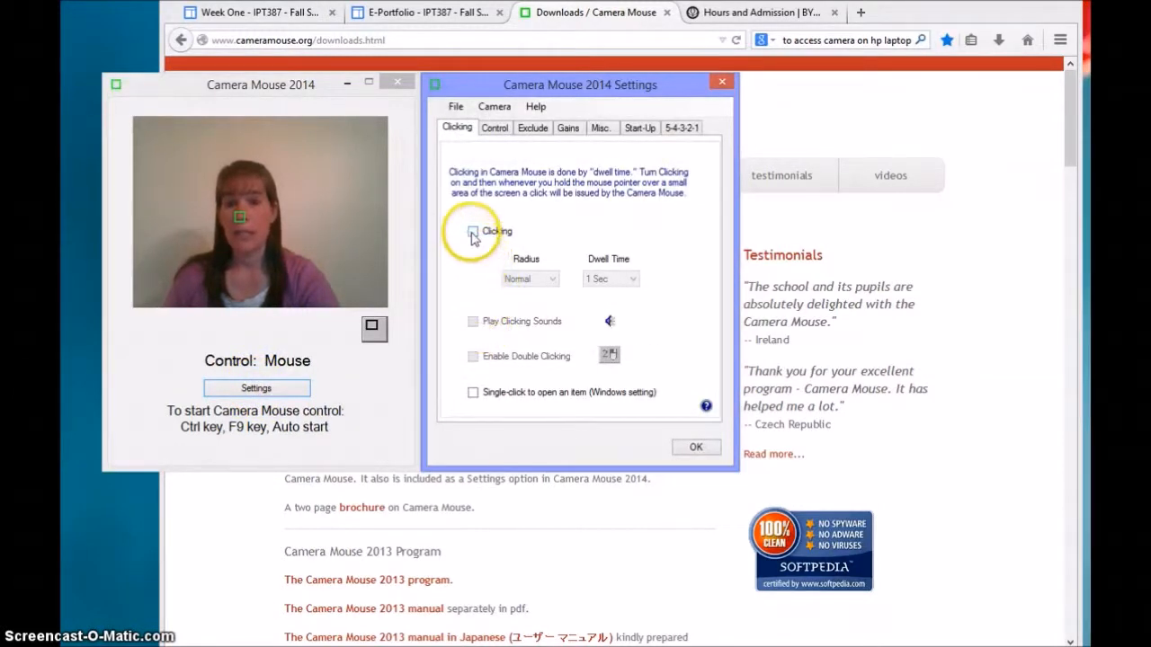
pyautogui.click(473, 231)
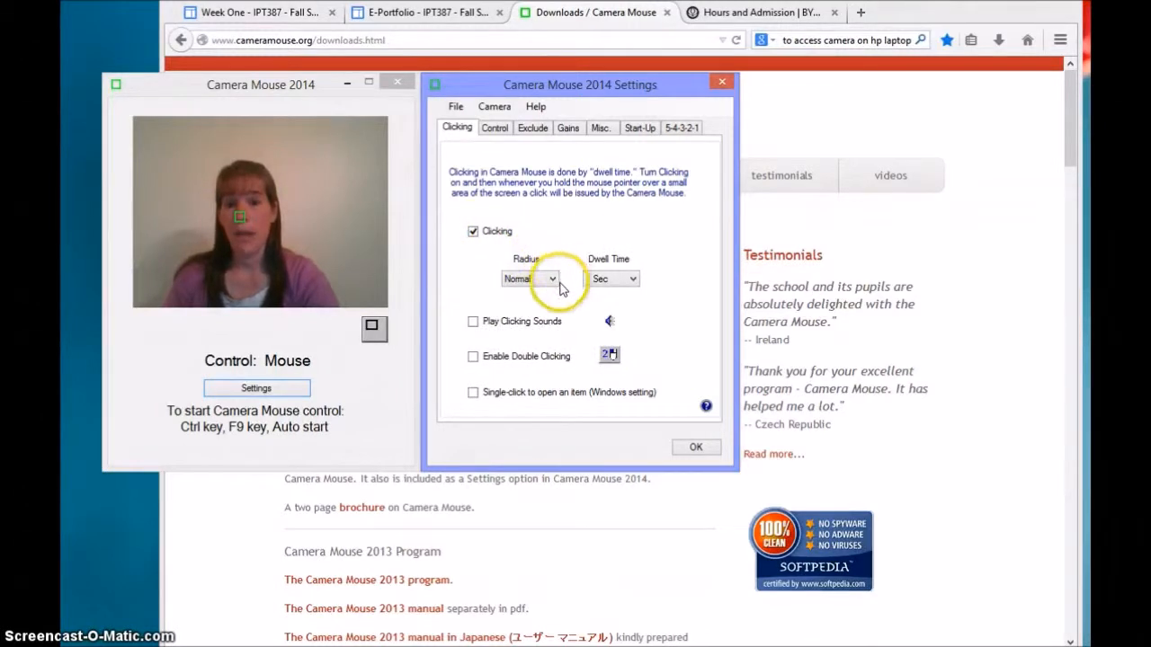
pyautogui.click(551, 278)
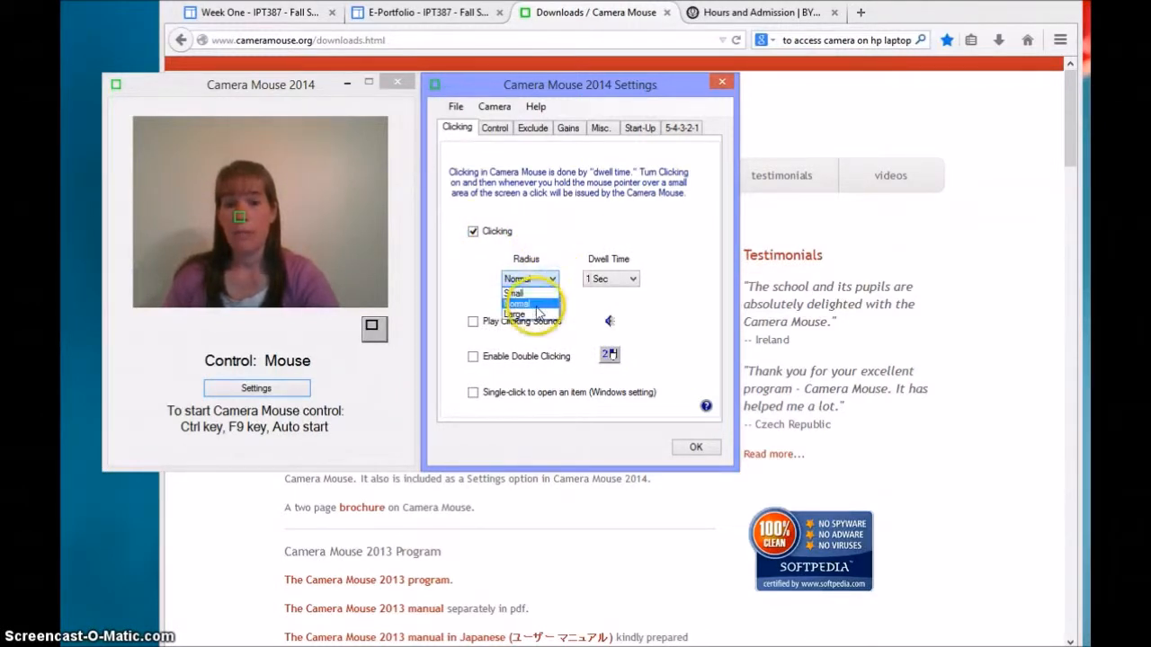
pyautogui.click(529, 278)
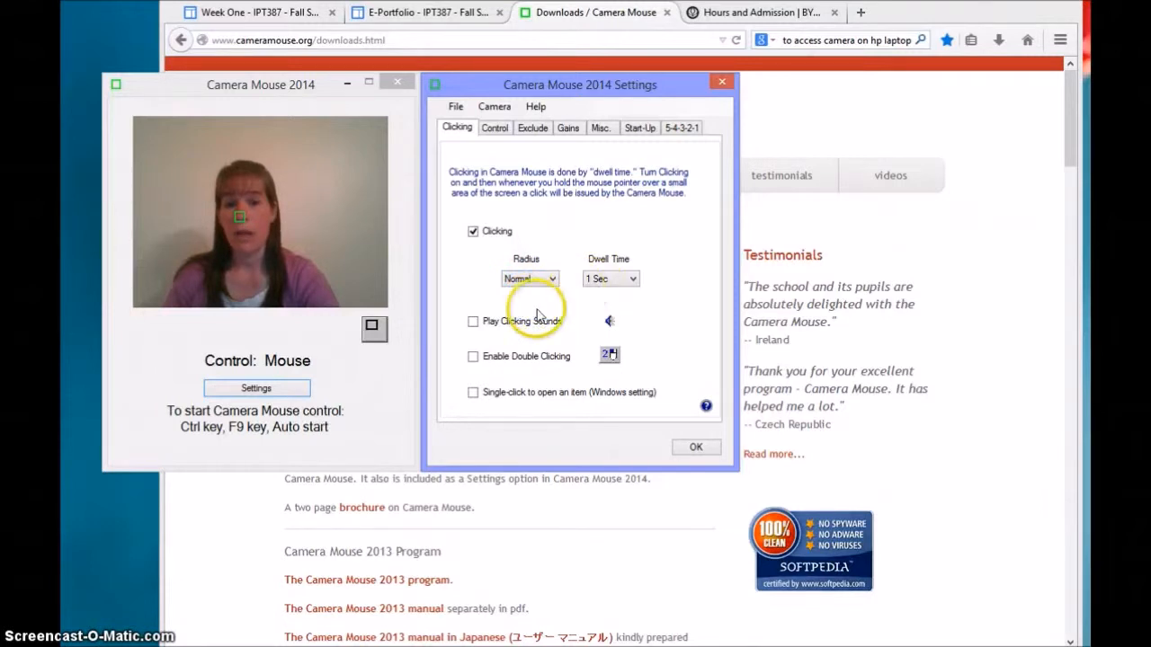
pyautogui.click(633, 279)
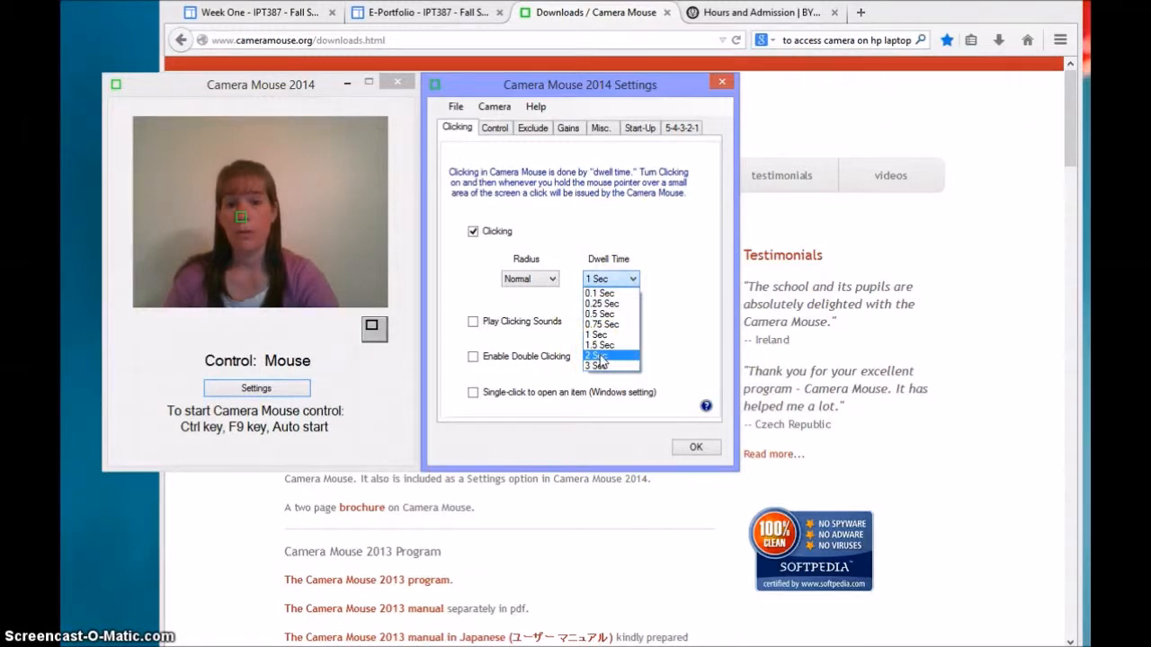
pyautogui.click(598, 357)
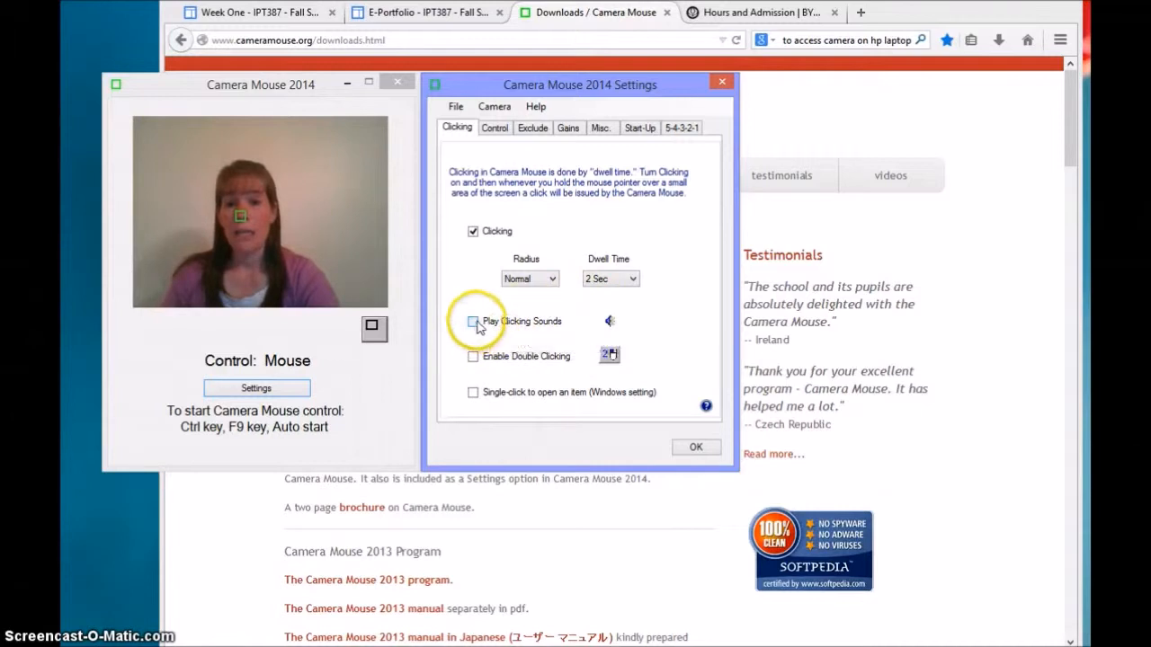
pyautogui.click(473, 321)
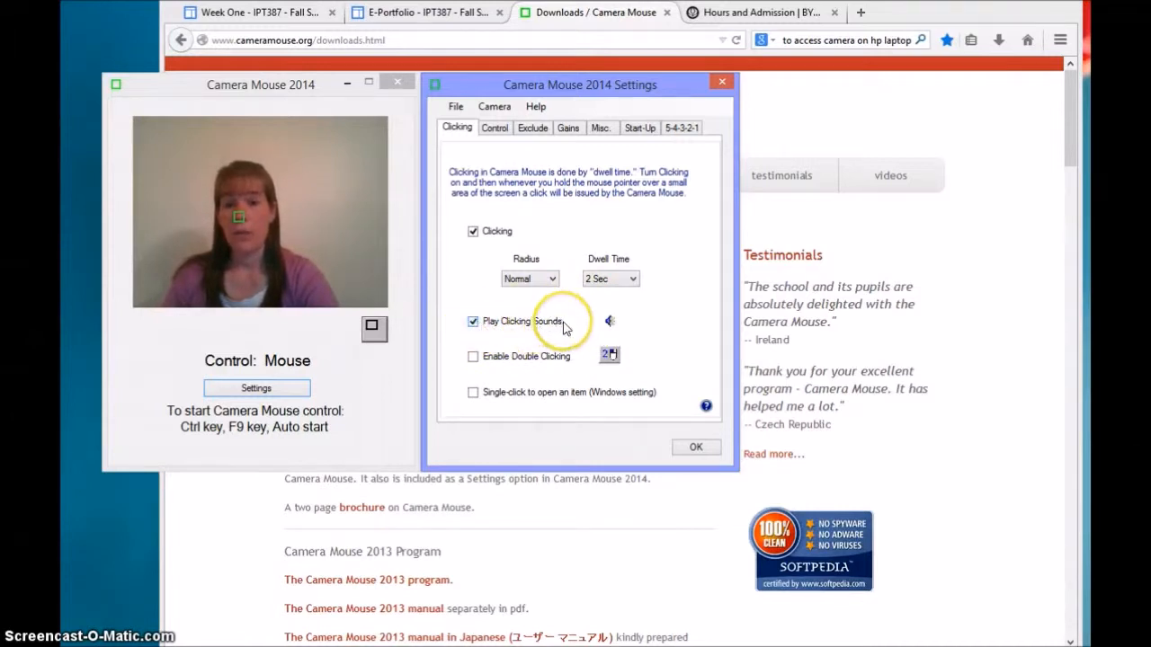
pyautogui.moveTo(557, 357)
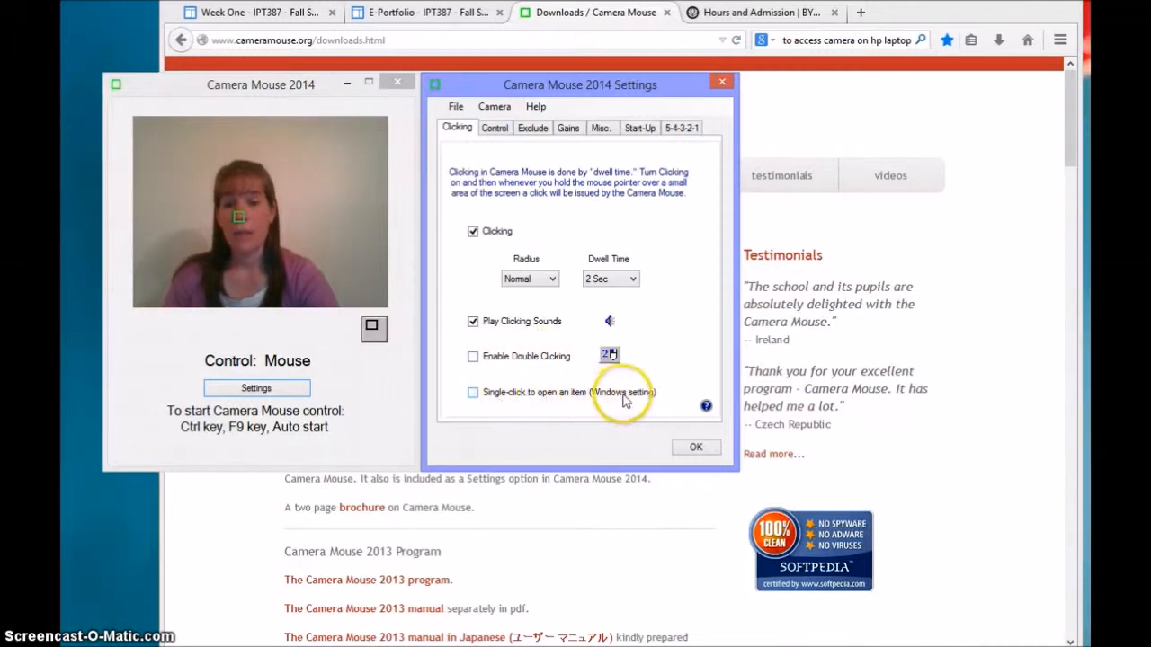
pyautogui.moveTo(664, 409)
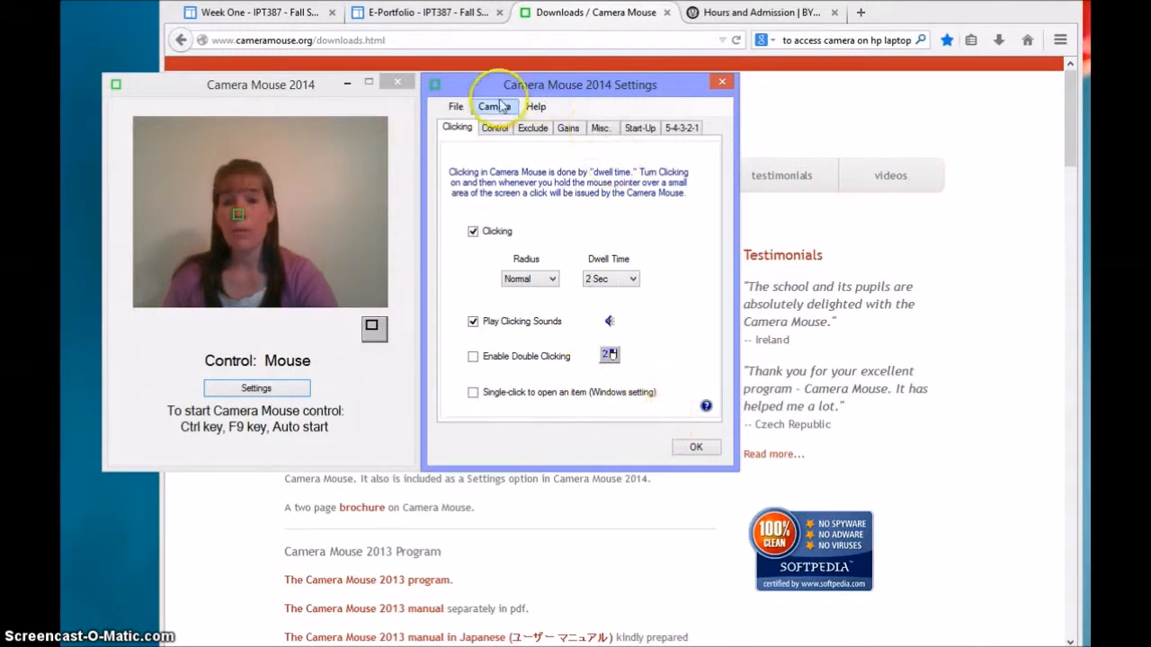
pyautogui.moveTo(696, 448)
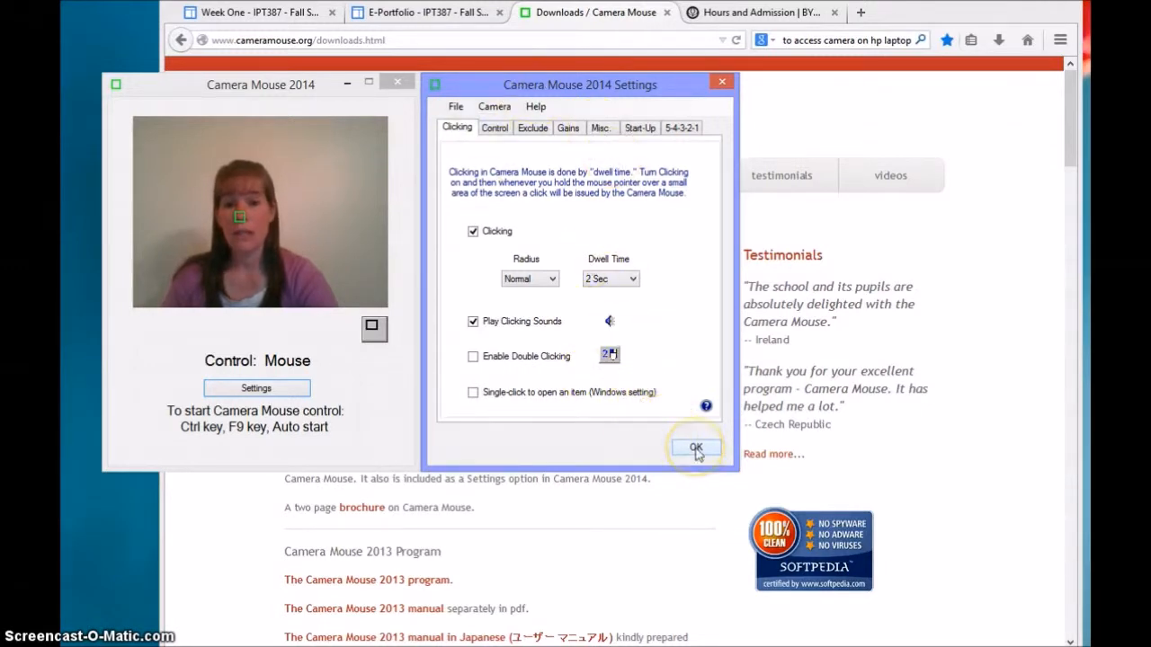
pyautogui.click(696, 448)
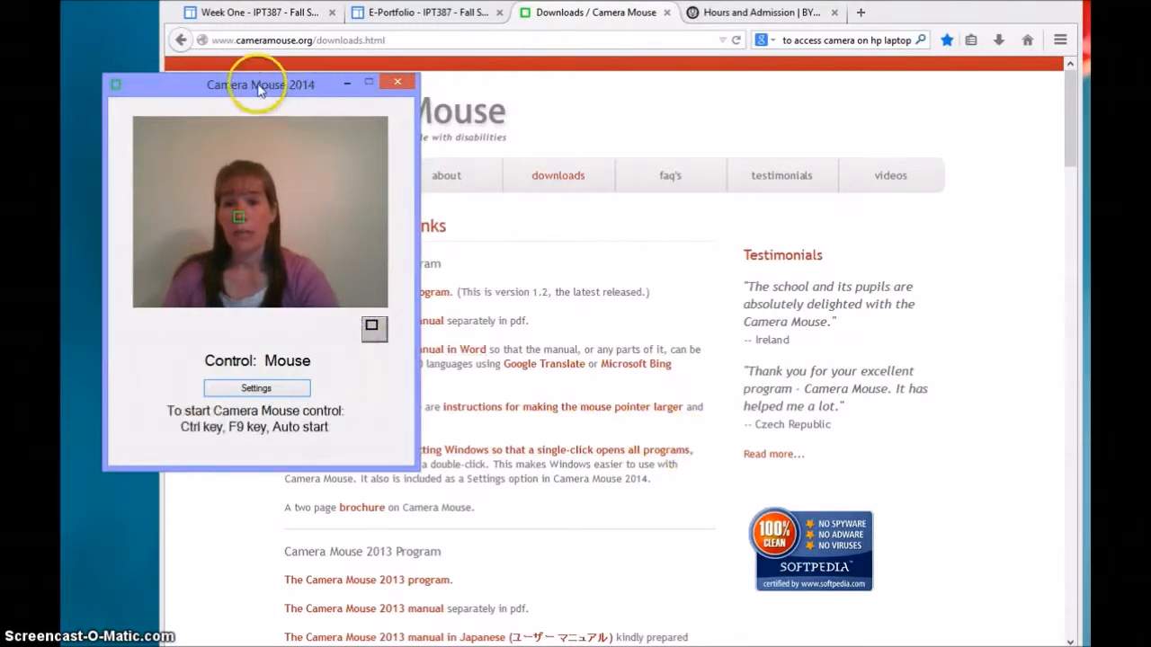
pyautogui.moveTo(292, 90)
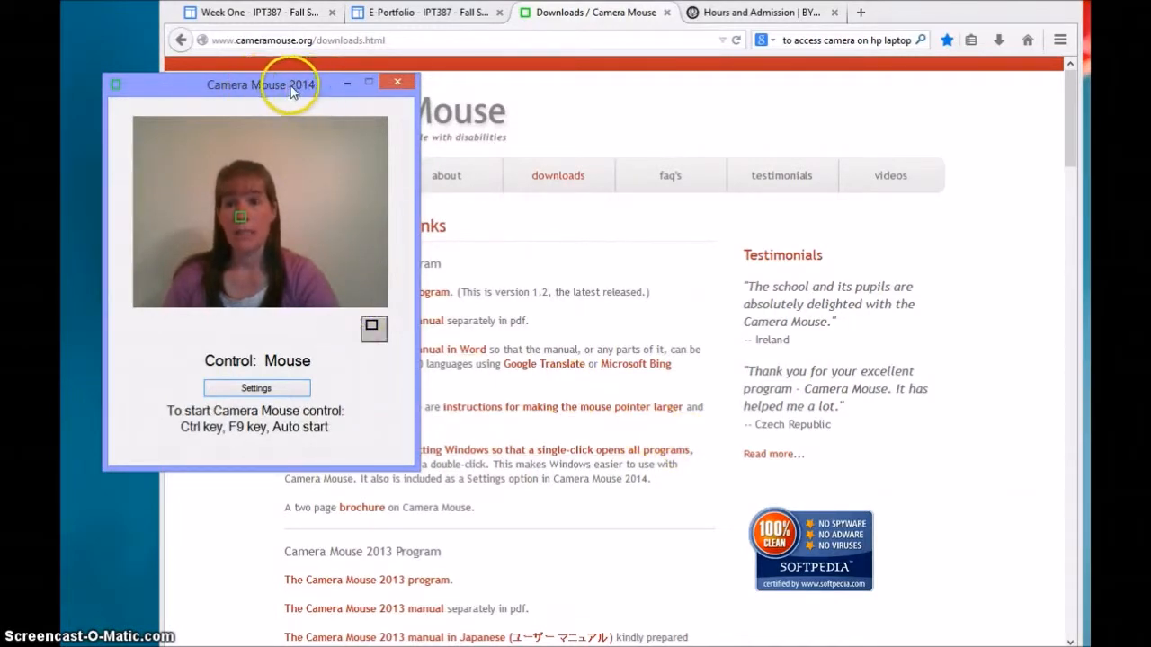
# Step: Drag the Camera Mouse tracking window to the lower left, away from the page text
pyautogui.moveTo(260, 84); pyautogui.dragTo(229, 285)
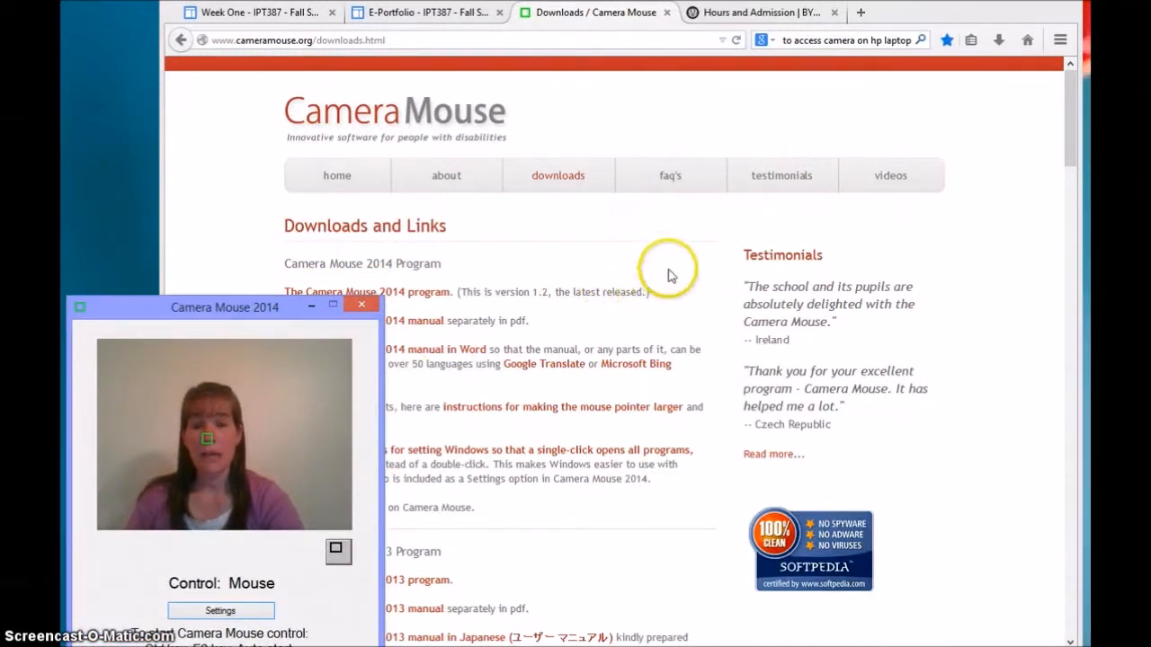
pyautogui.moveTo(620, 336)
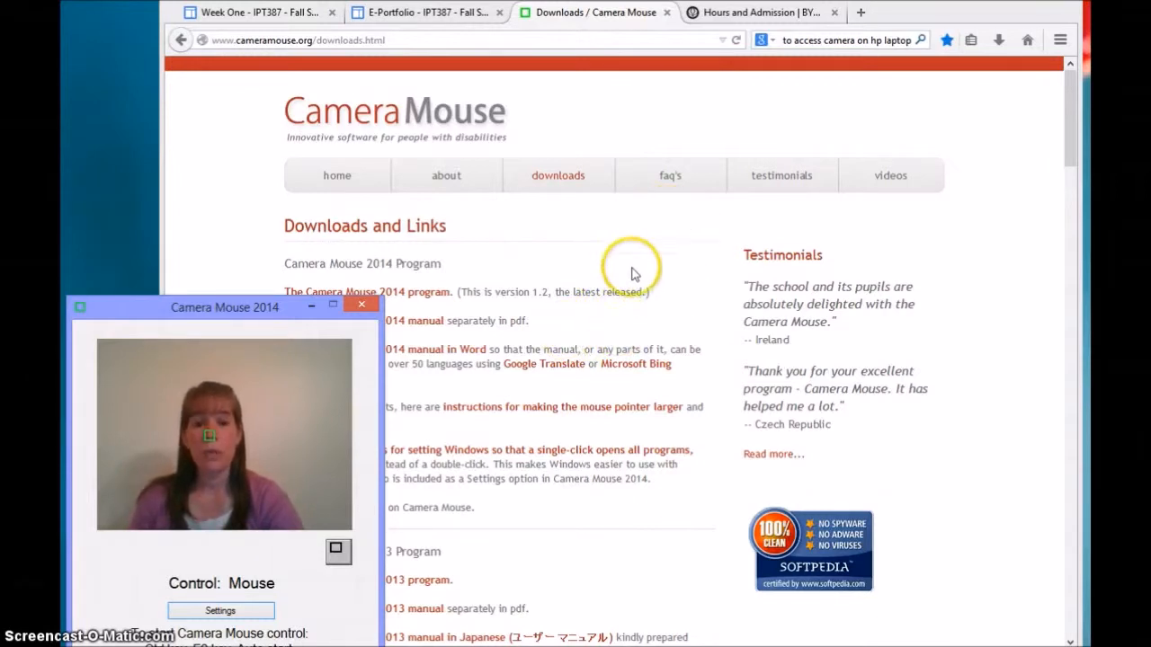
pyautogui.moveTo(659, 291)
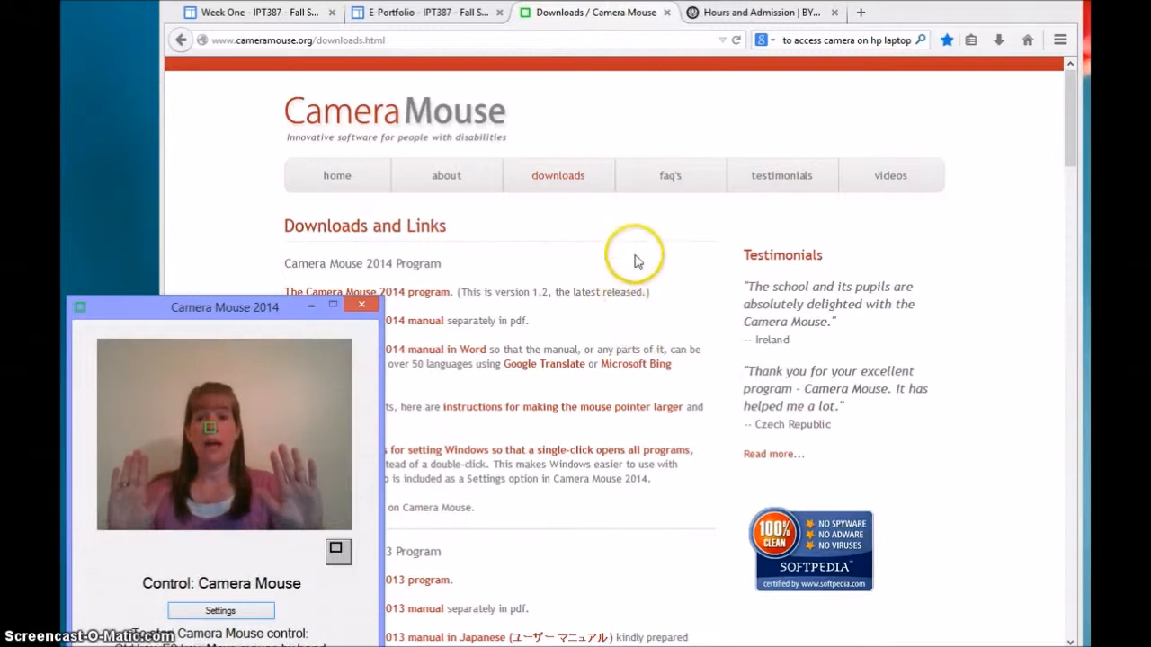
pyautogui.moveTo(820, 160)
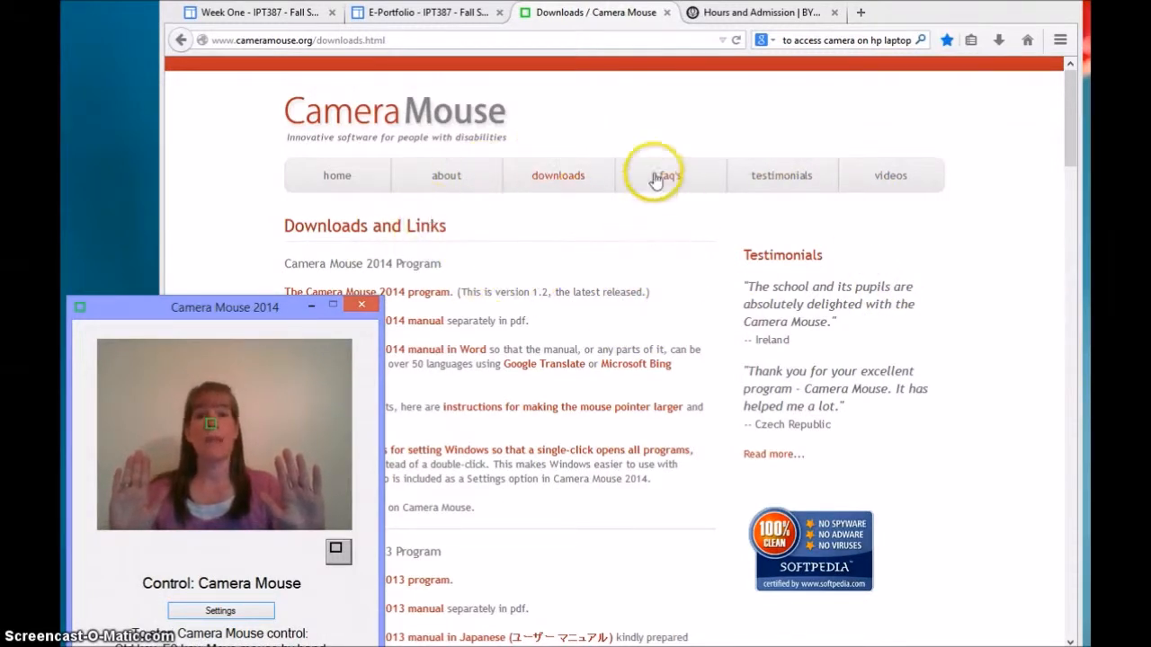
pyautogui.moveTo(446, 176)
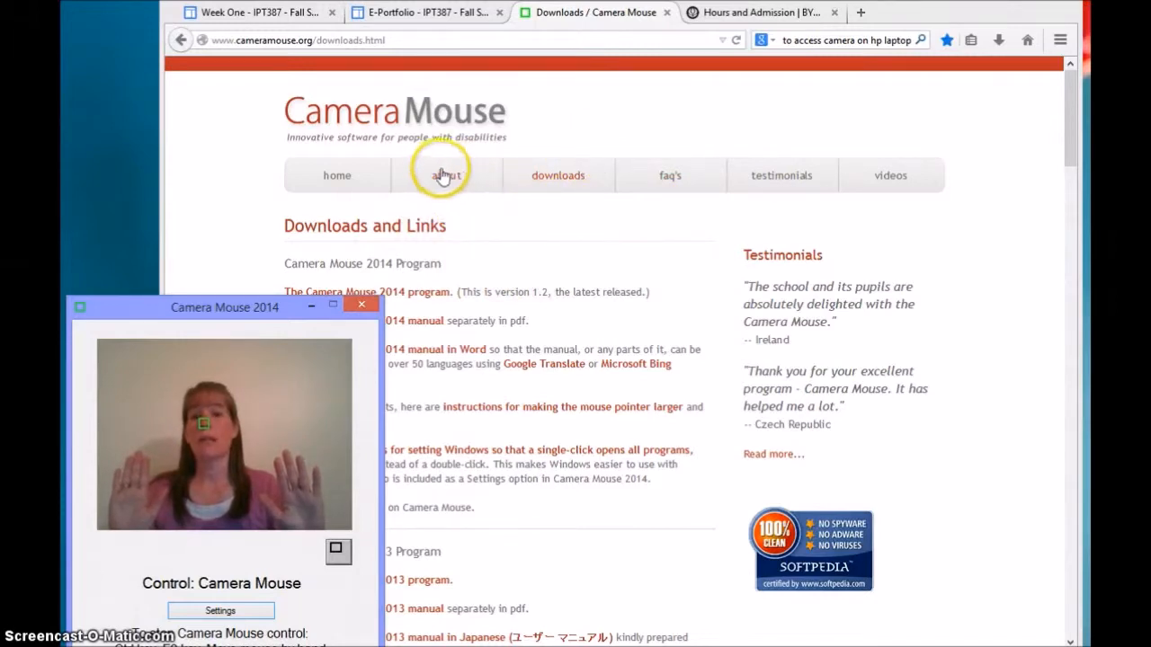
# Step: Open the Camera Mouse About page, then the Museum of Art's Upcoming Events page
pyautogui.click(446, 175)
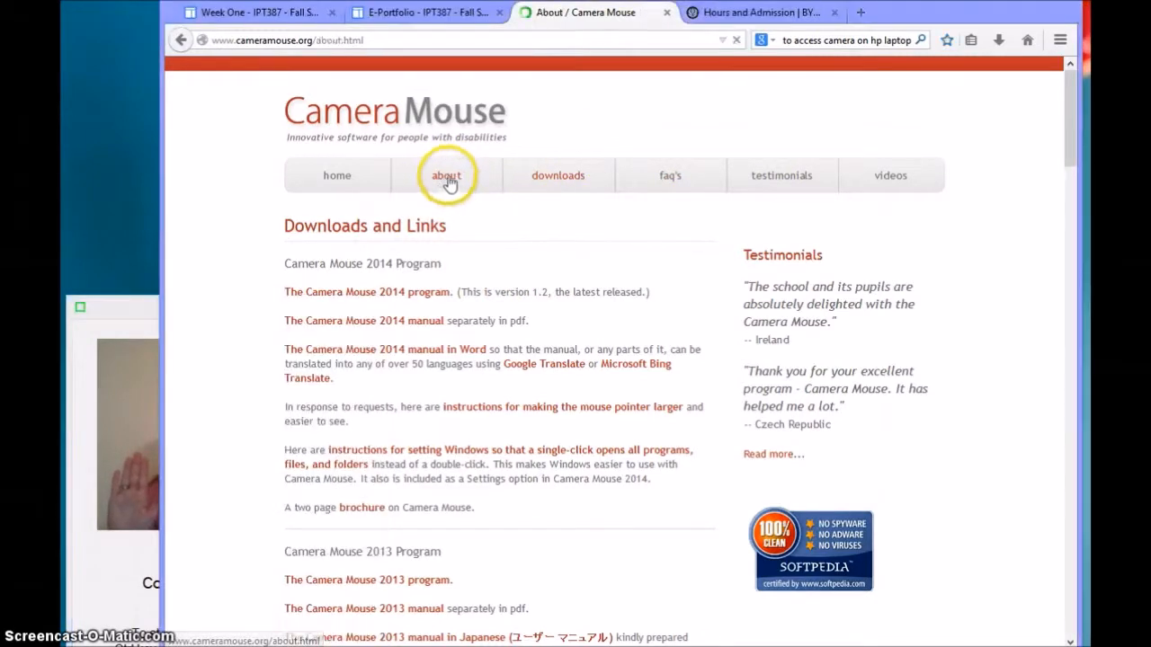
pyautogui.click(446, 176)
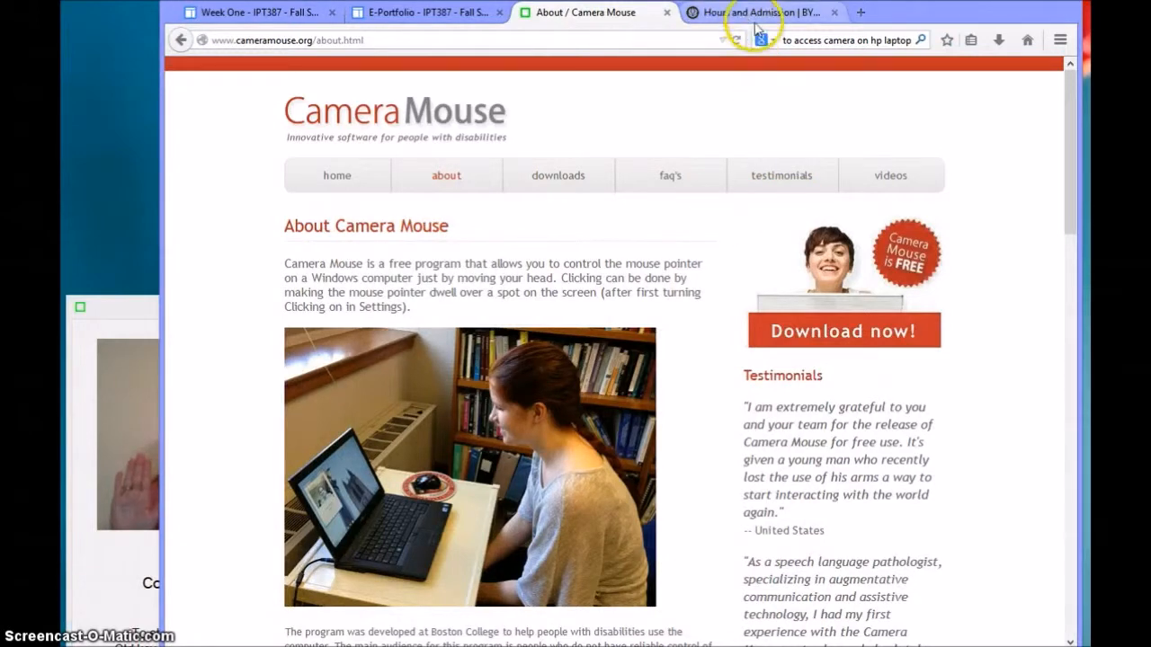
pyautogui.click(760, 11)
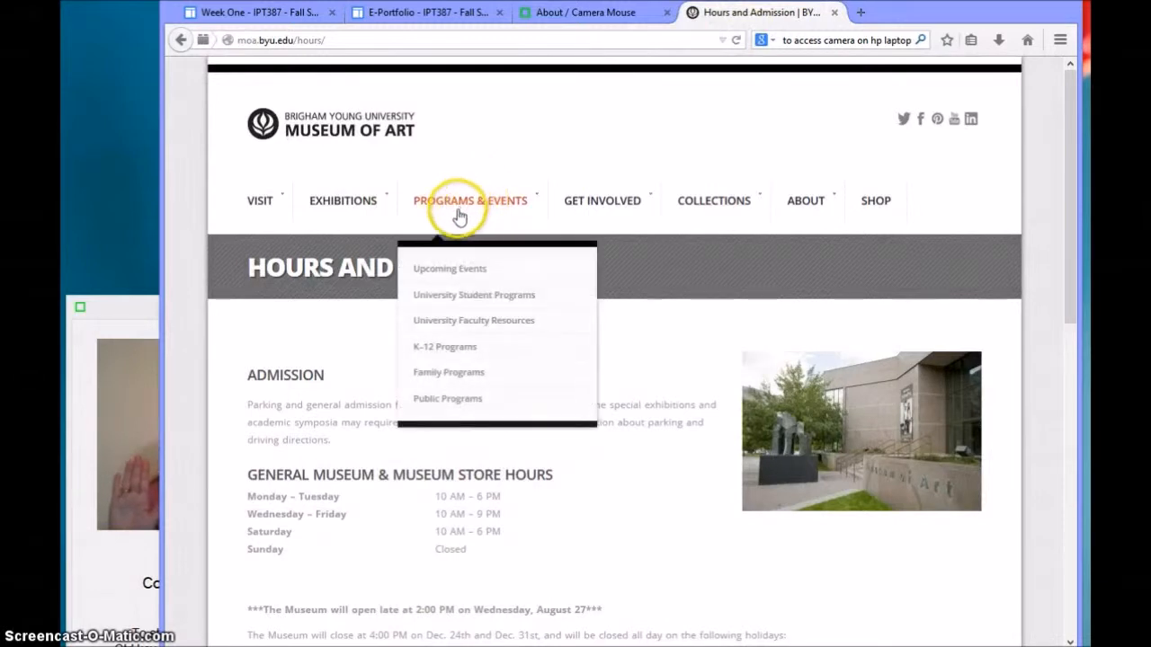
pyautogui.moveTo(450, 268)
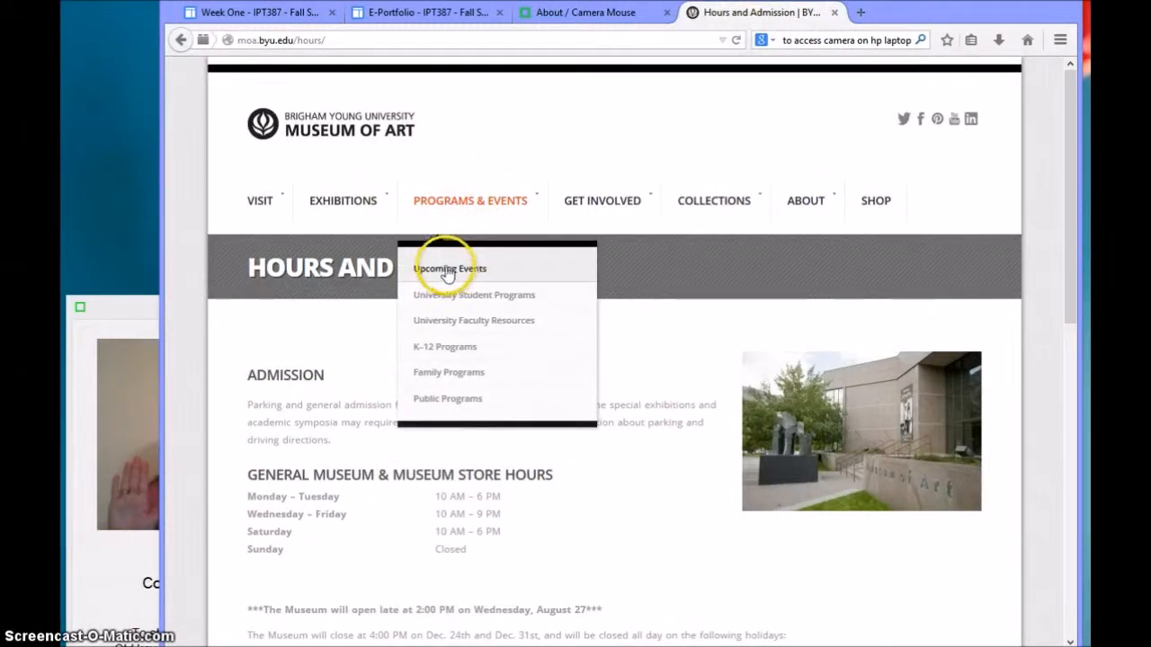
pyautogui.click(449, 268)
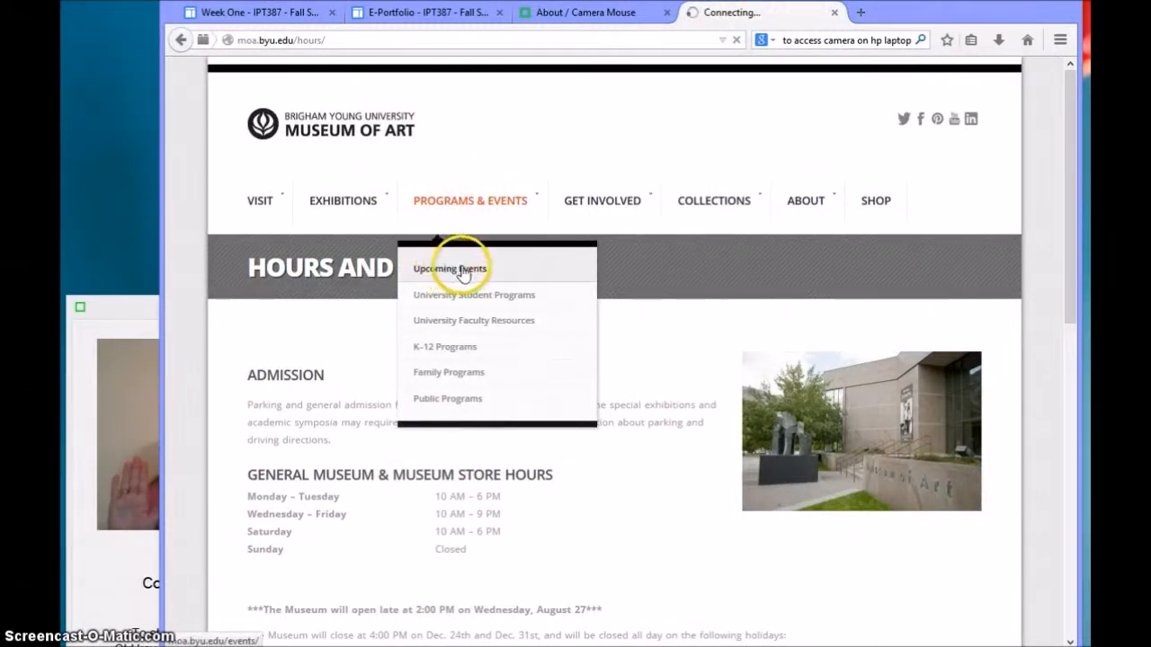
pyautogui.click(449, 268)
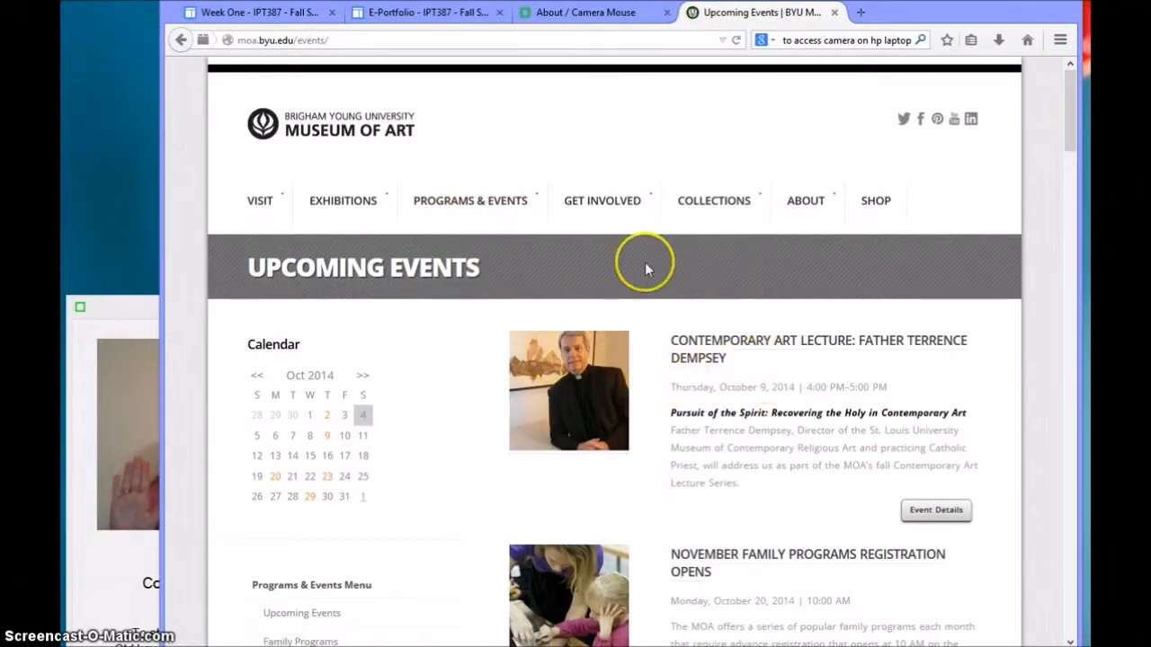
pyautogui.moveTo(387, 385)
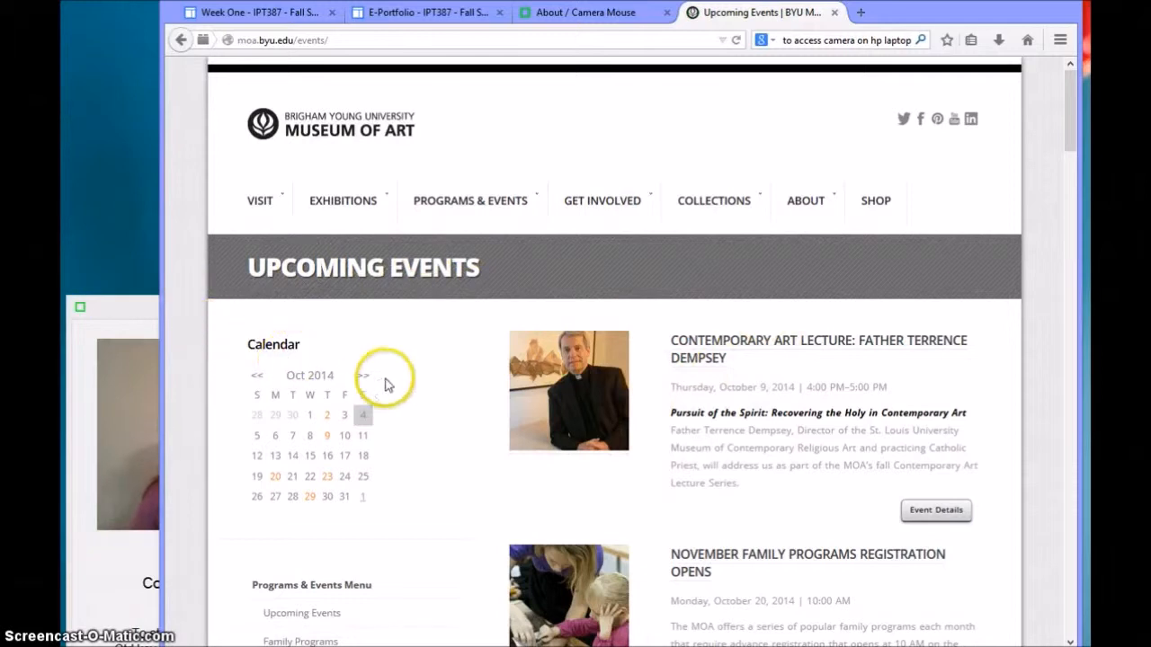
pyautogui.moveTo(497, 502)
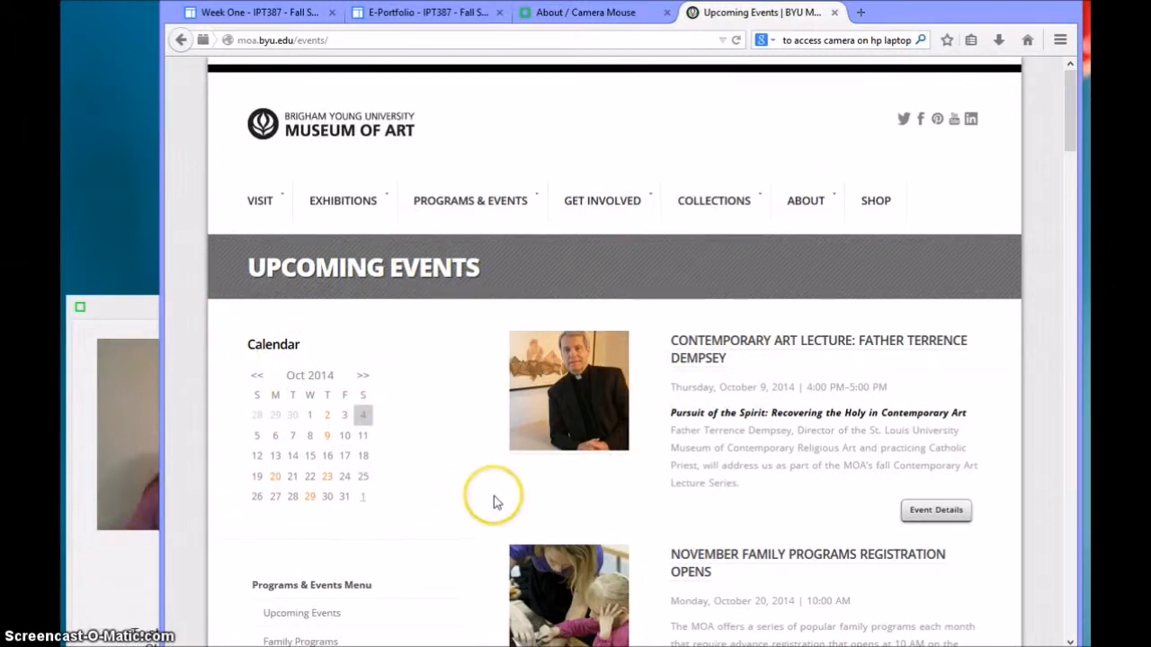
pyautogui.moveTo(485, 439)
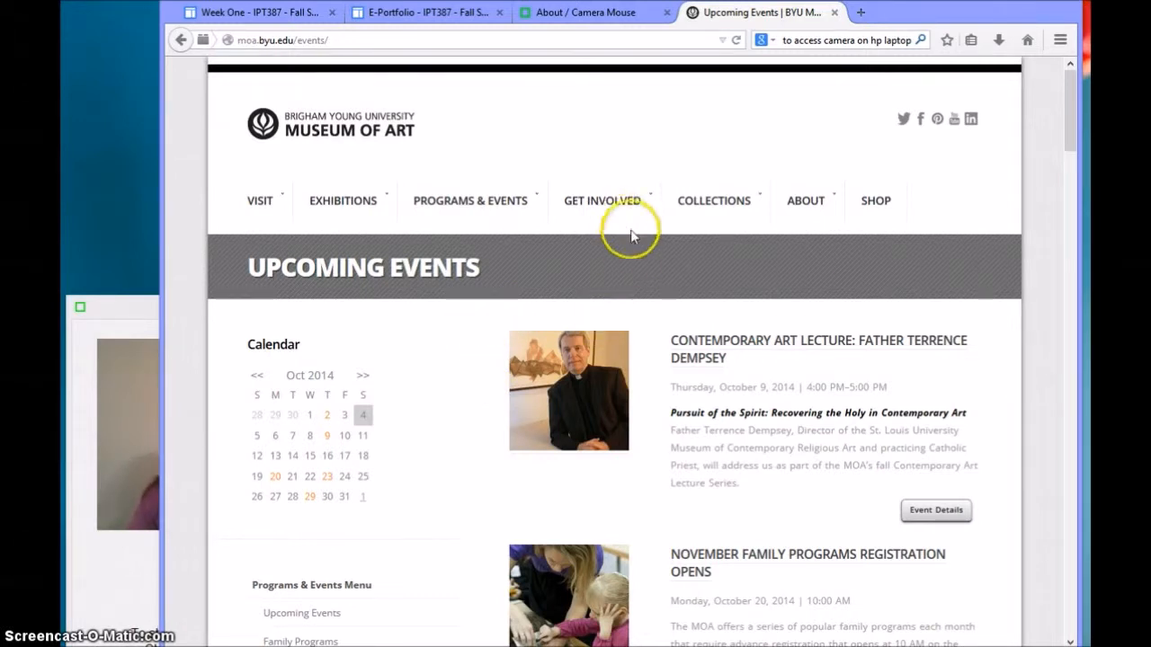
pyautogui.moveTo(631, 337)
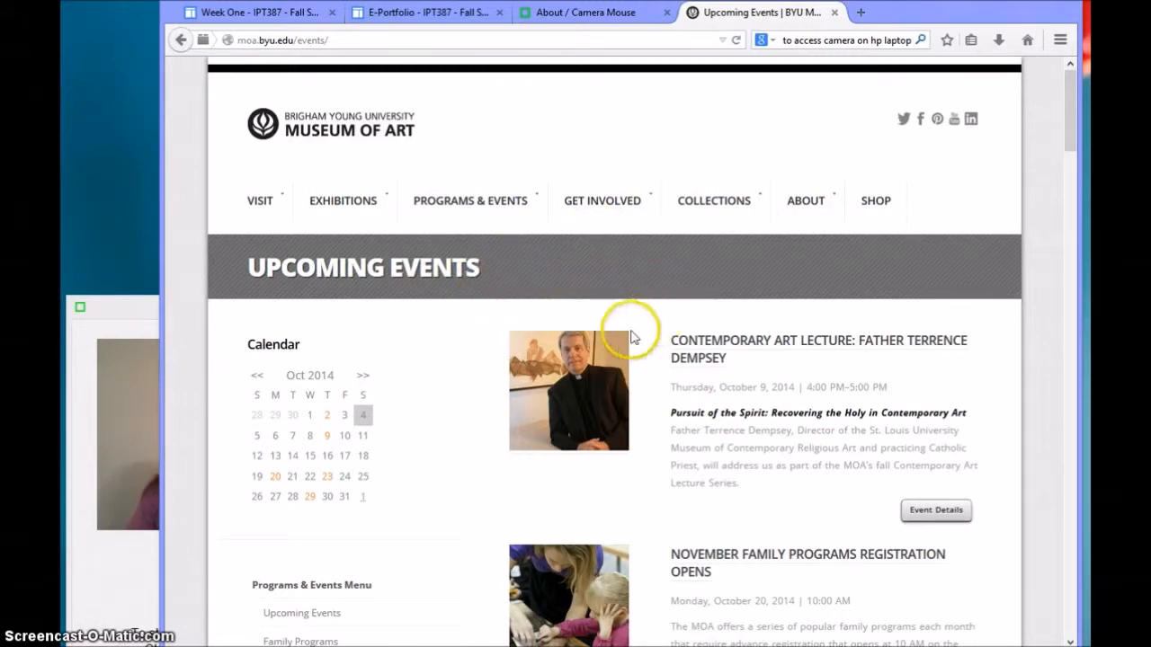
pyautogui.moveTo(528, 366)
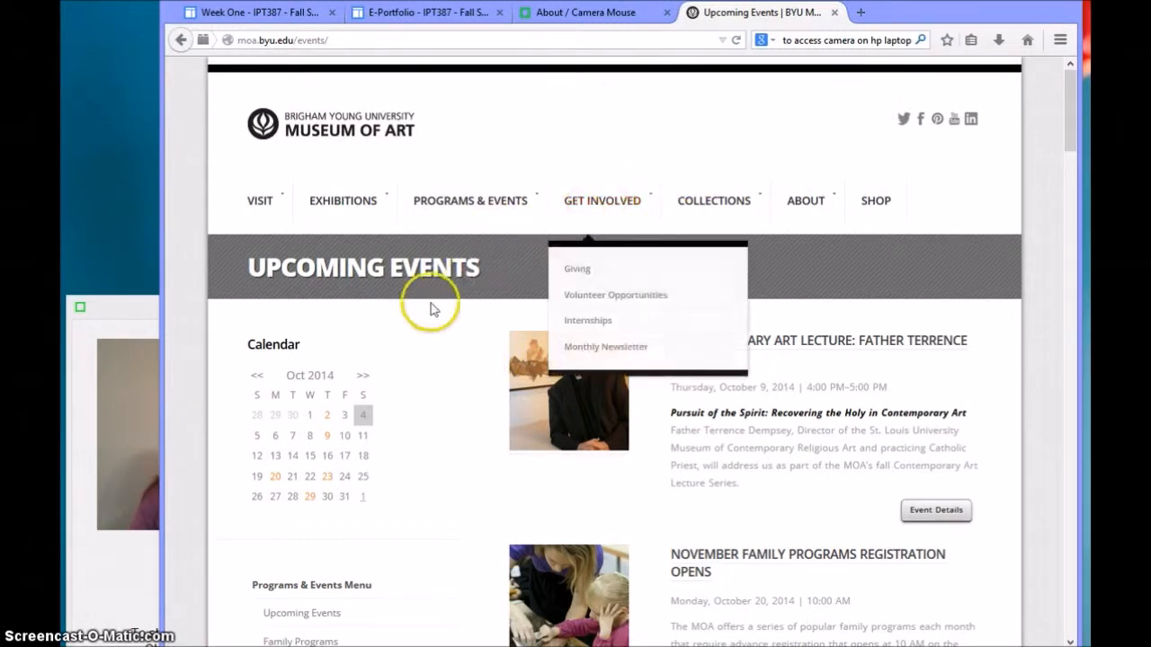
pyautogui.moveTo(141, 569)
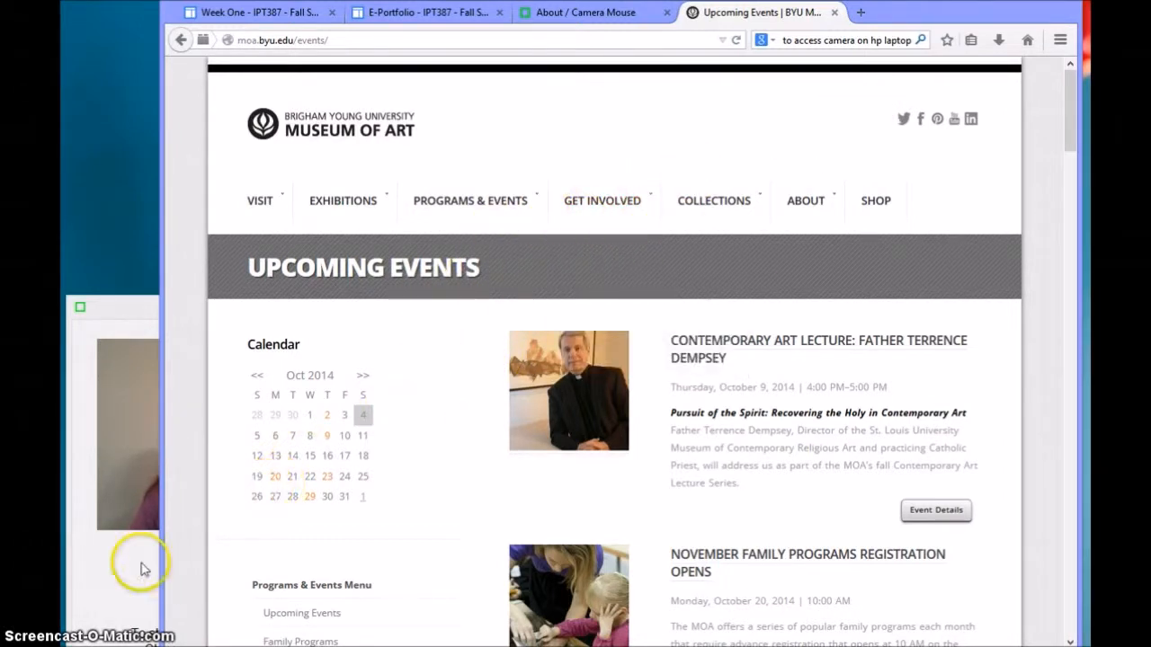